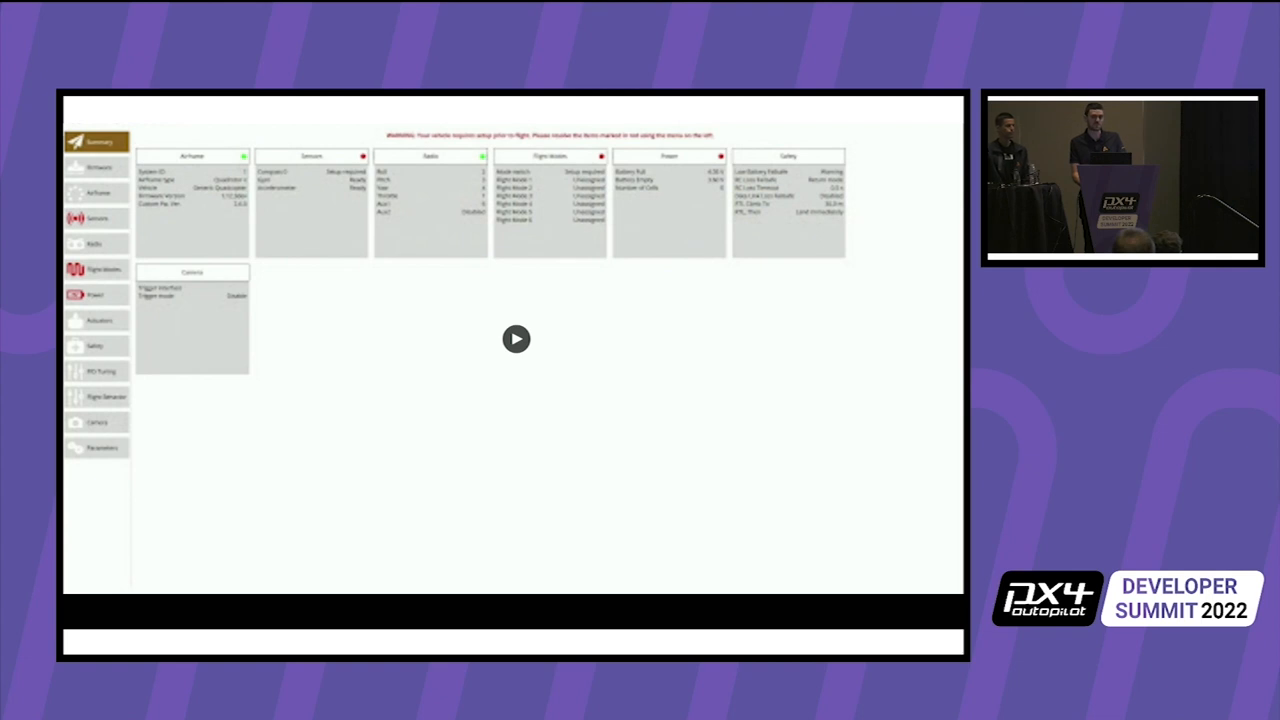
Select the Generic Tiltrotor VTOL airframe, apply it and restart the vehicle, dismissing the reboot notice
left_click(516, 340)
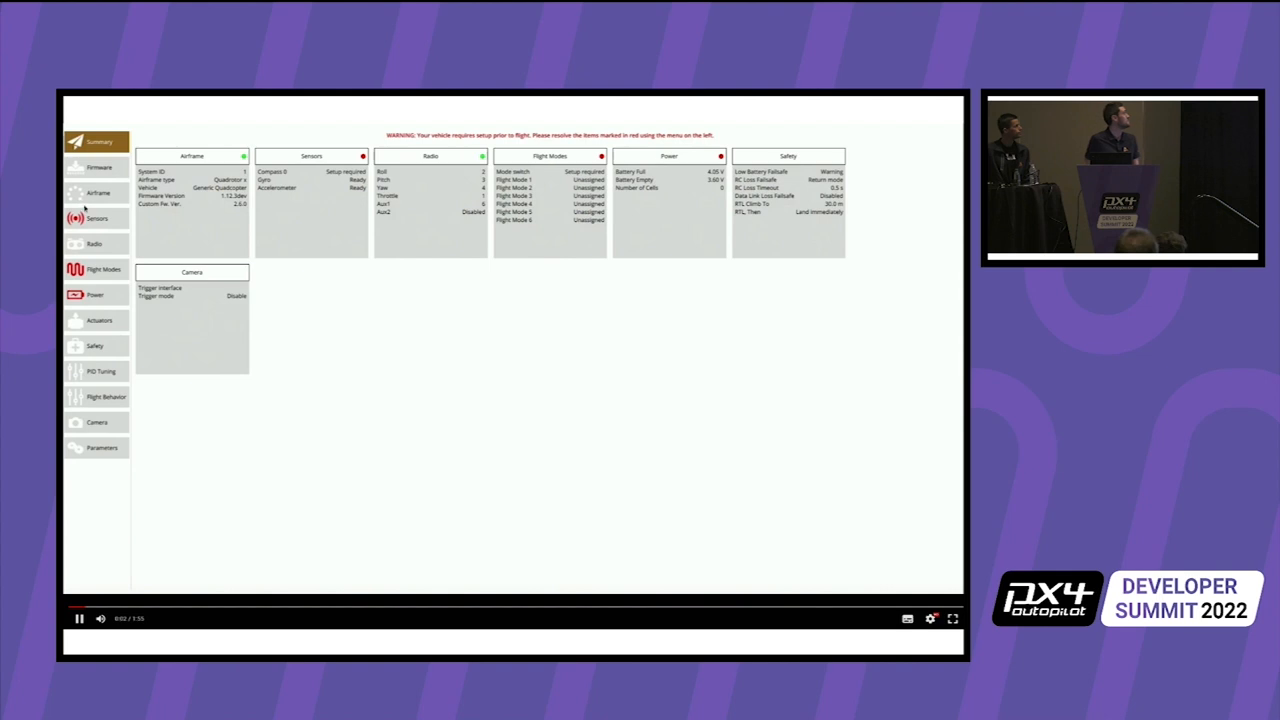
left_click(96, 192)
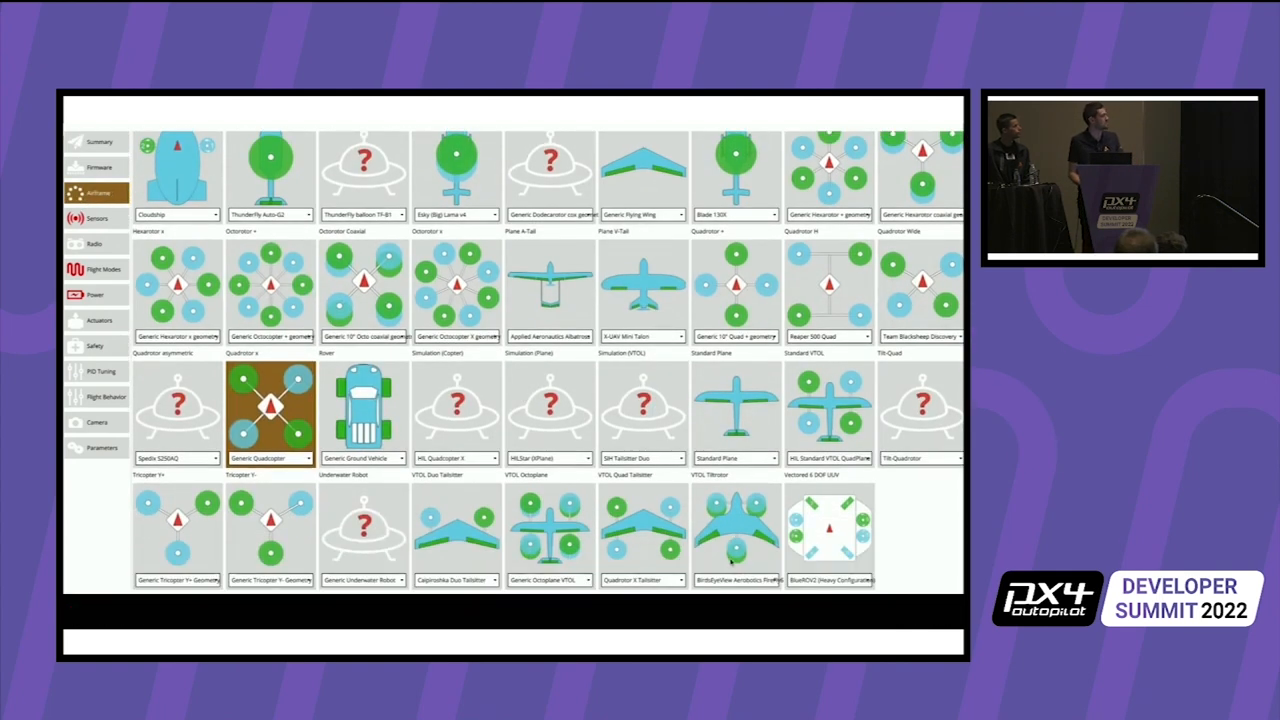
left_click(736, 536)
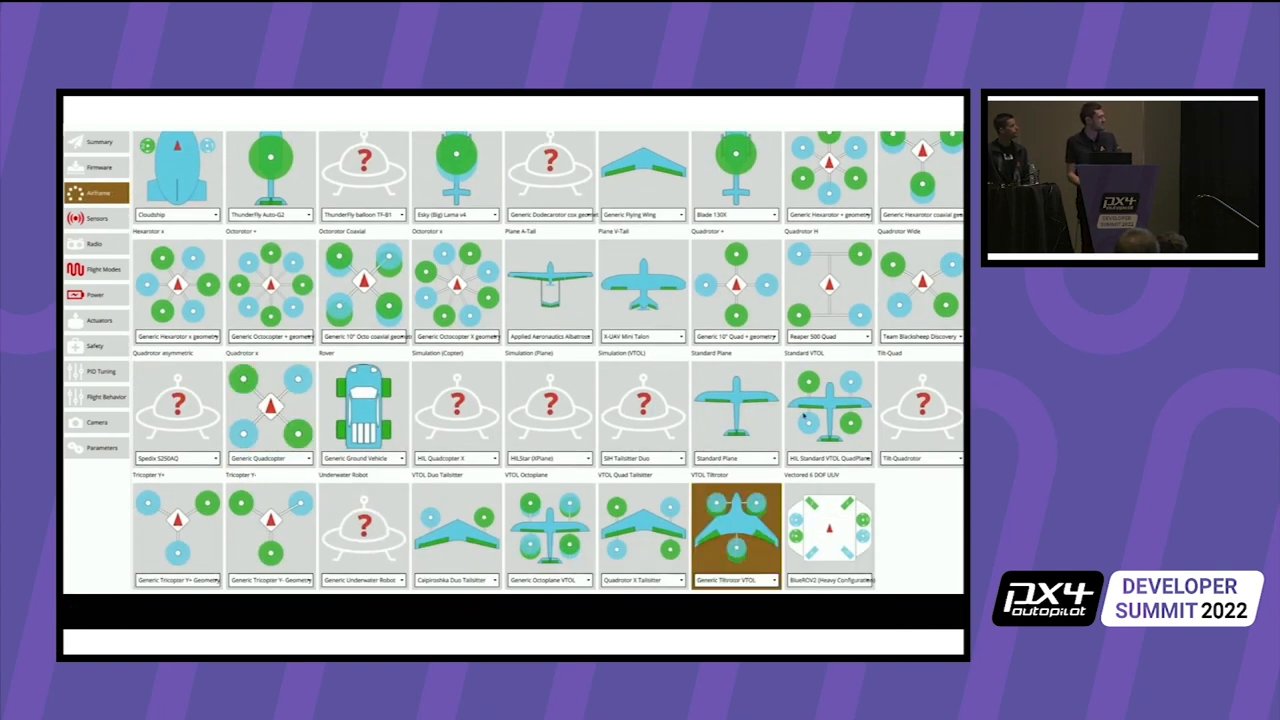
left_click(936, 168)
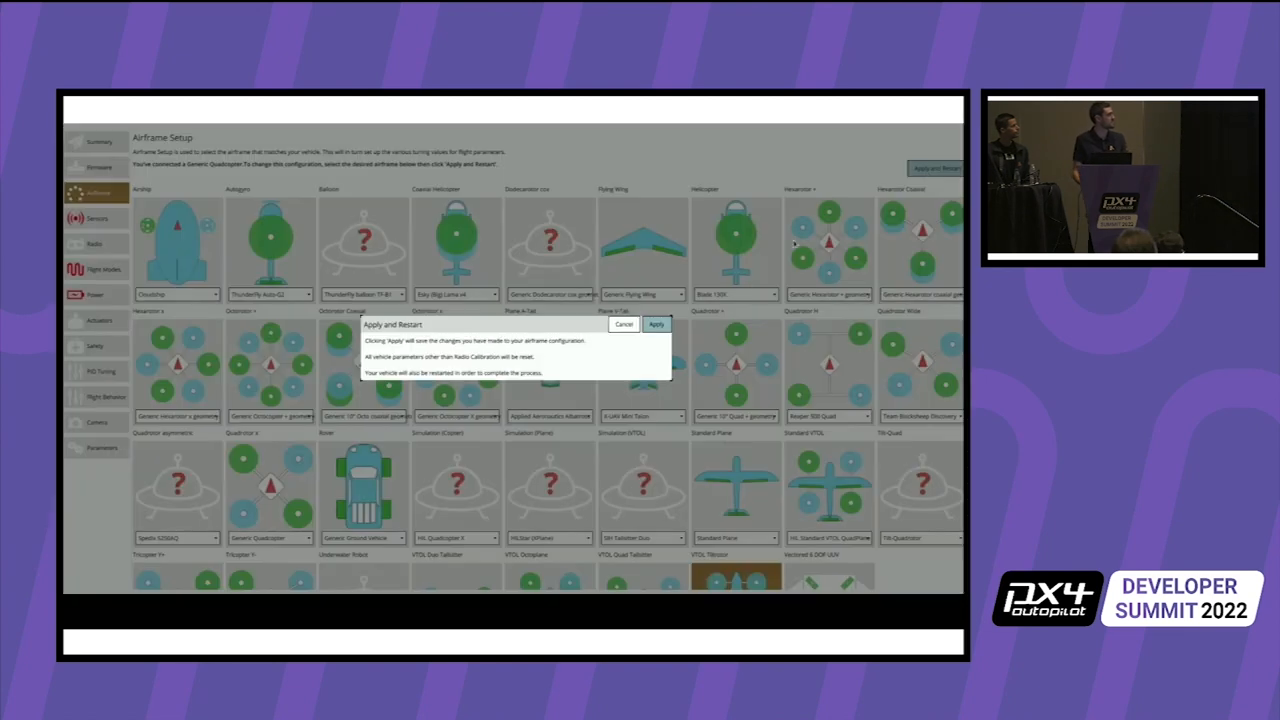
left_click(656, 324)
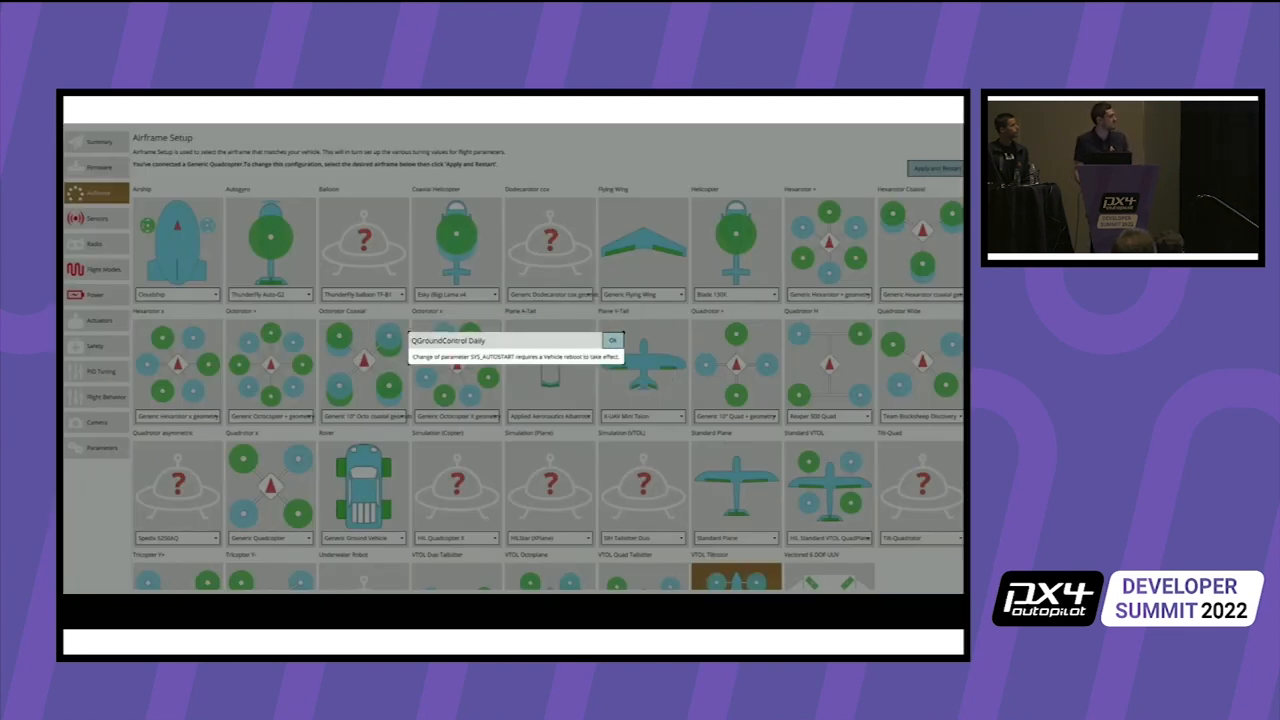
left_click(612, 340)
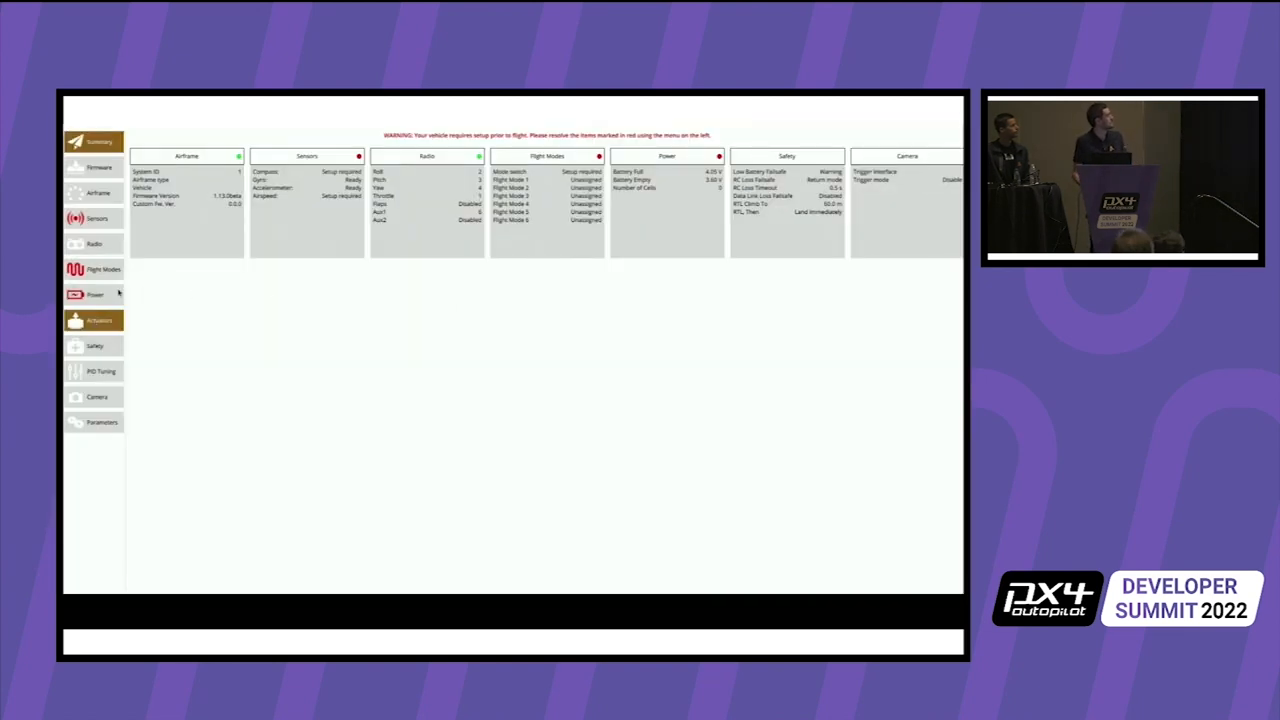
In Actuators, set 4 control surfaces: two ailerons plus left and right A-tails
left_click(98, 320)
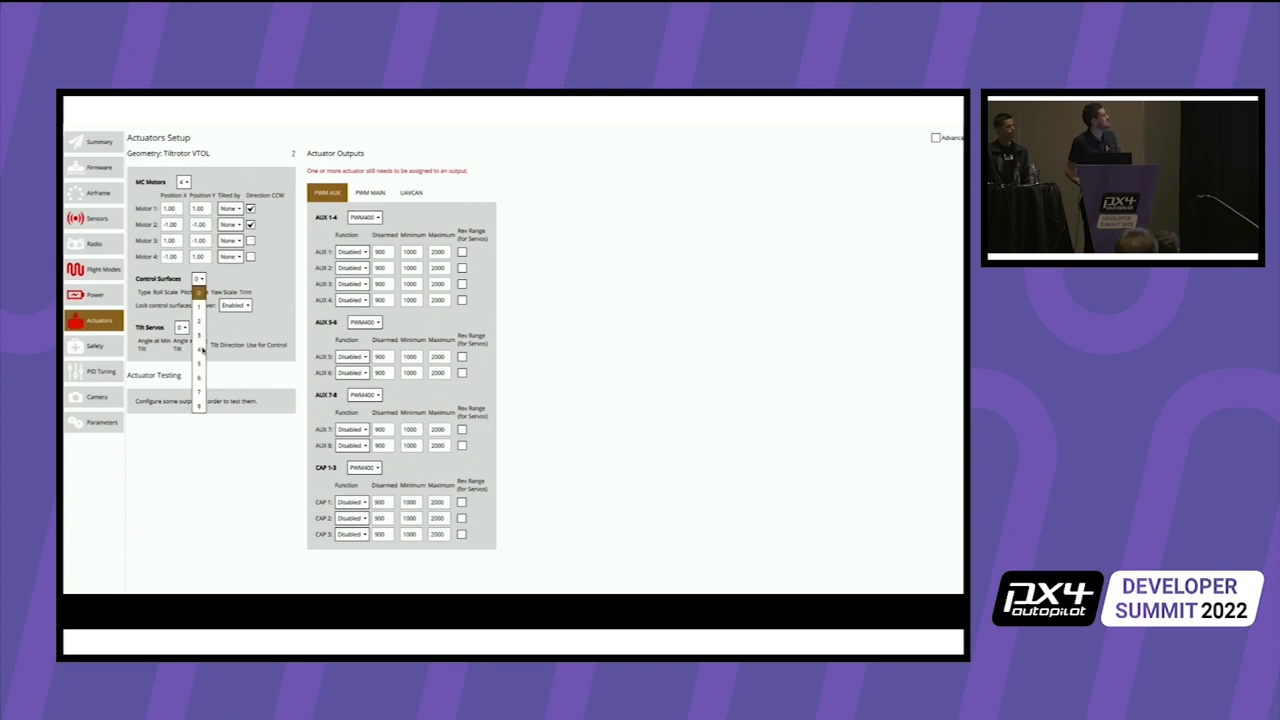
left_click(196, 278)
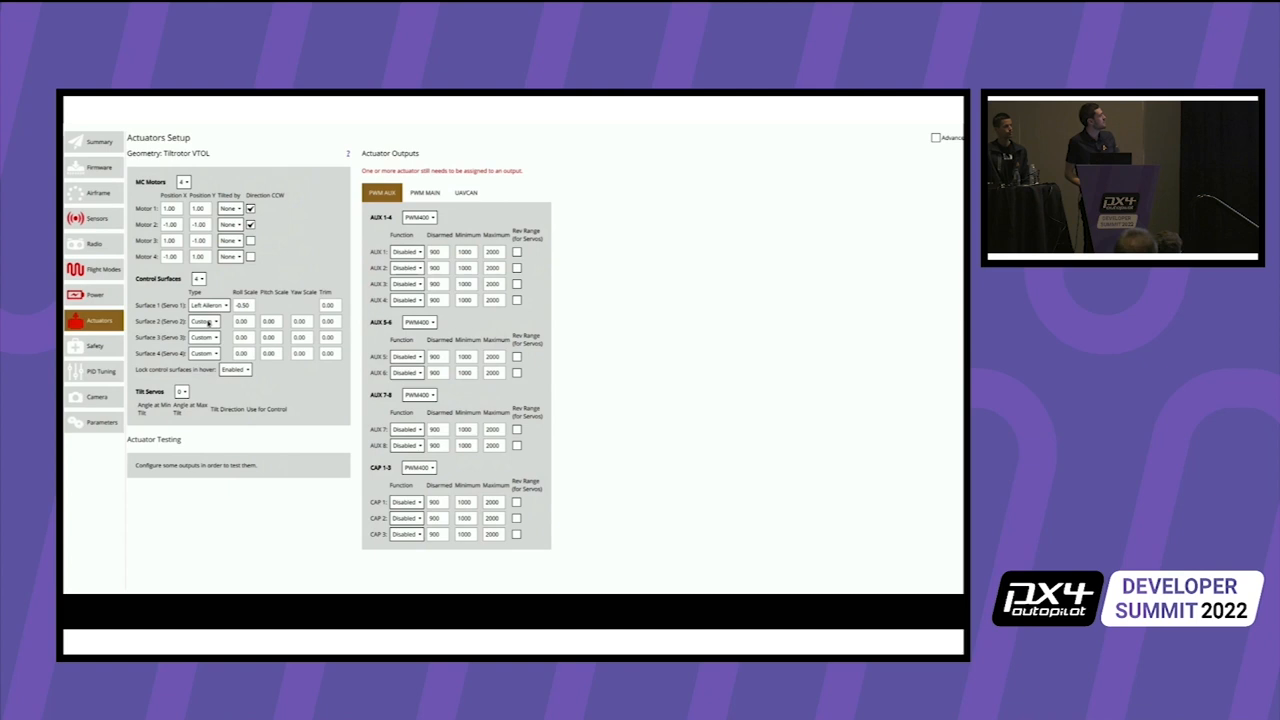
left_click(204, 336)
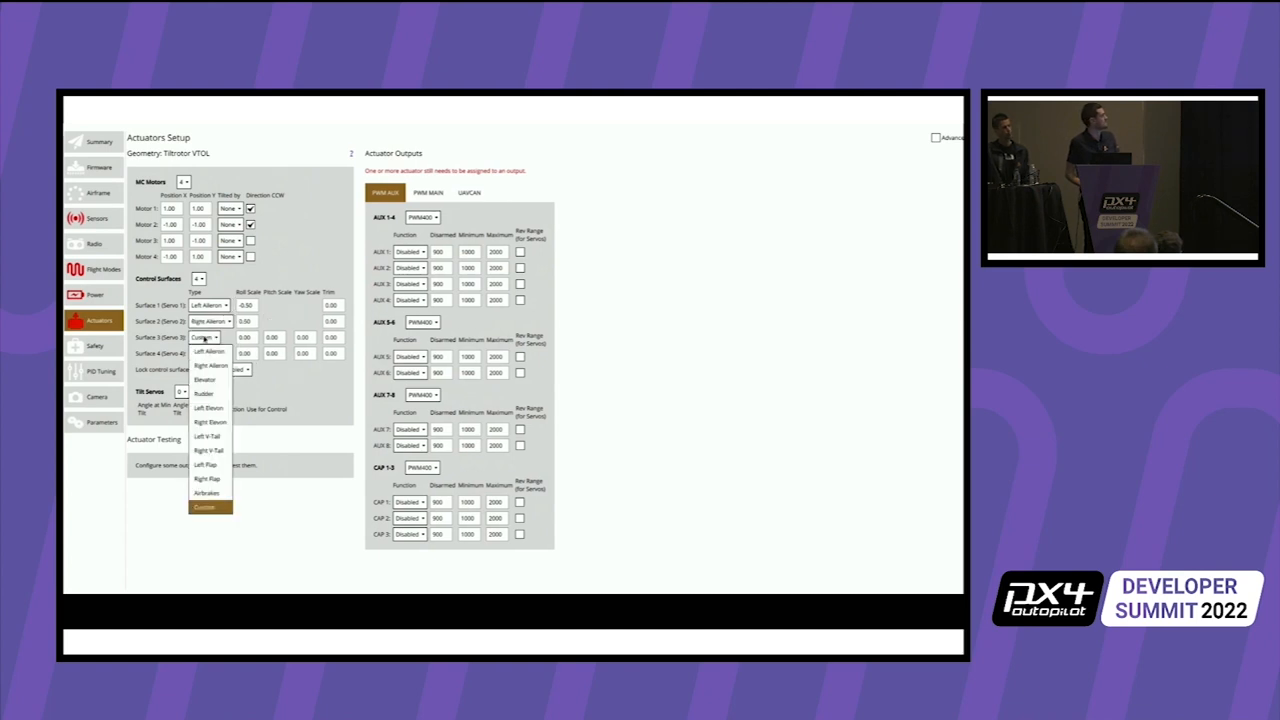
left_click(208, 436)
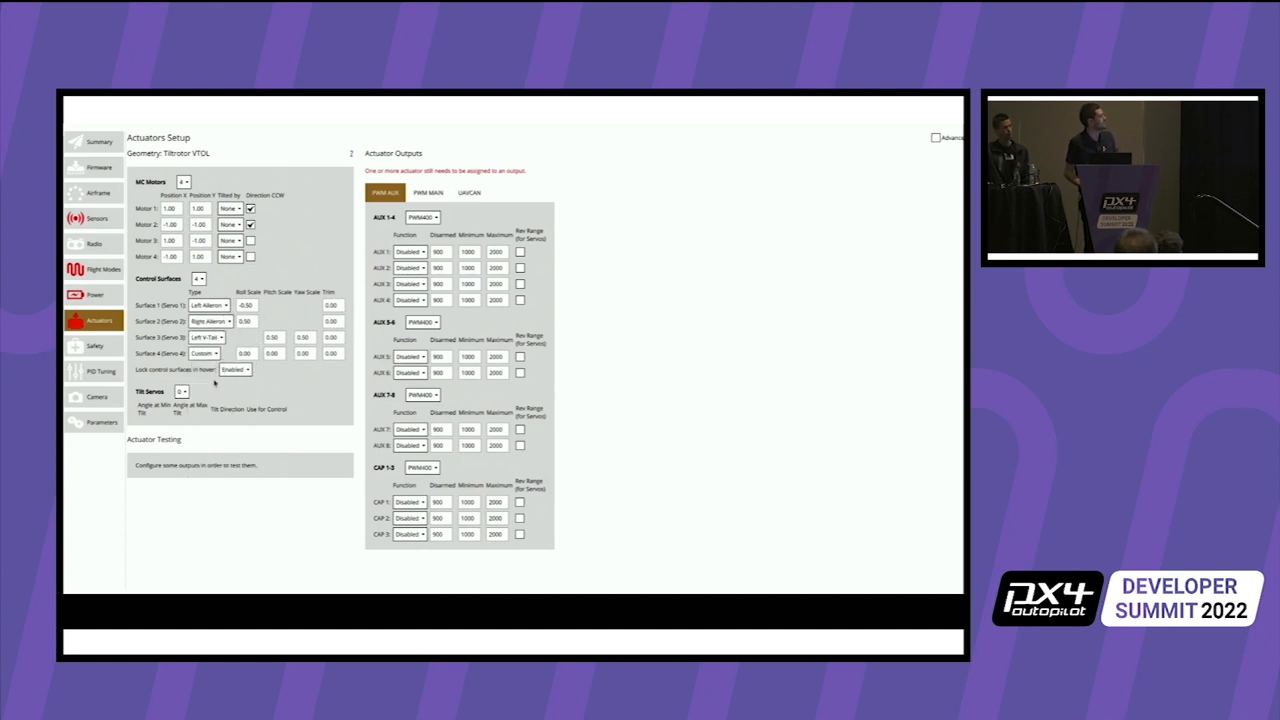
left_click(210, 352)
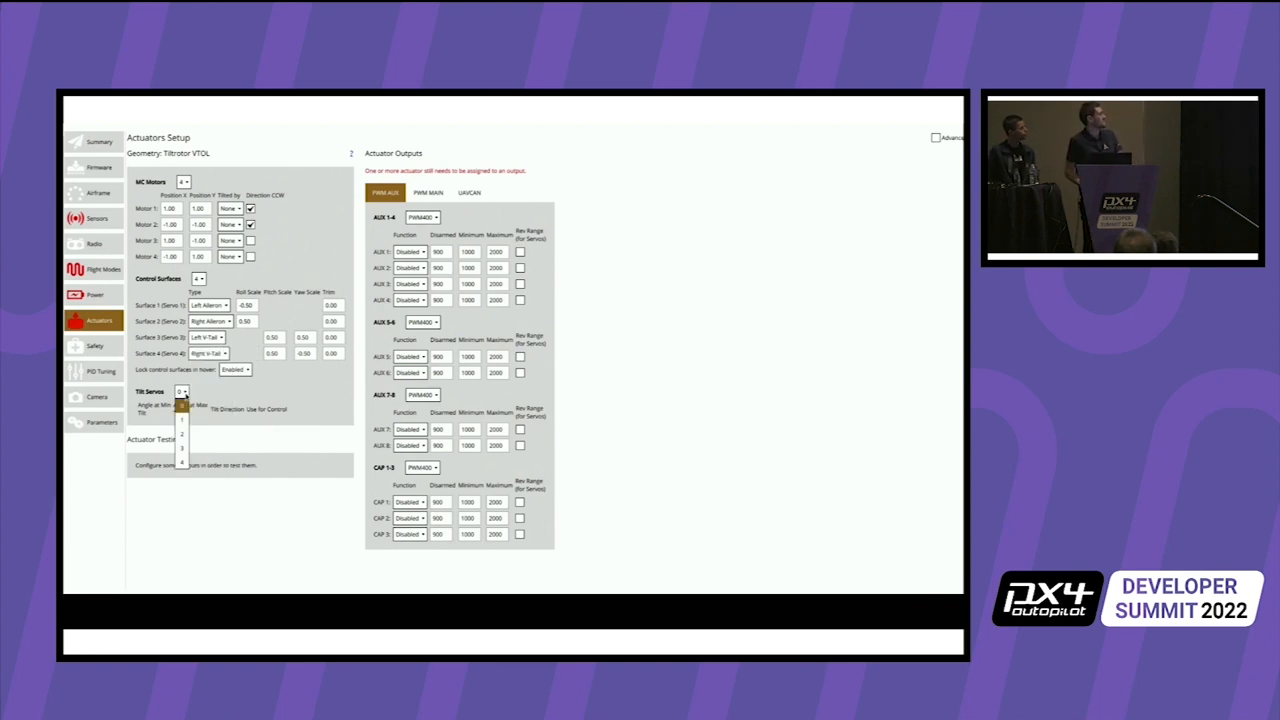
Set 2 tilt servos and make Motor 1 tilted by Tilt 1, starting Motor 2's tilt choice
left_click(180, 424)
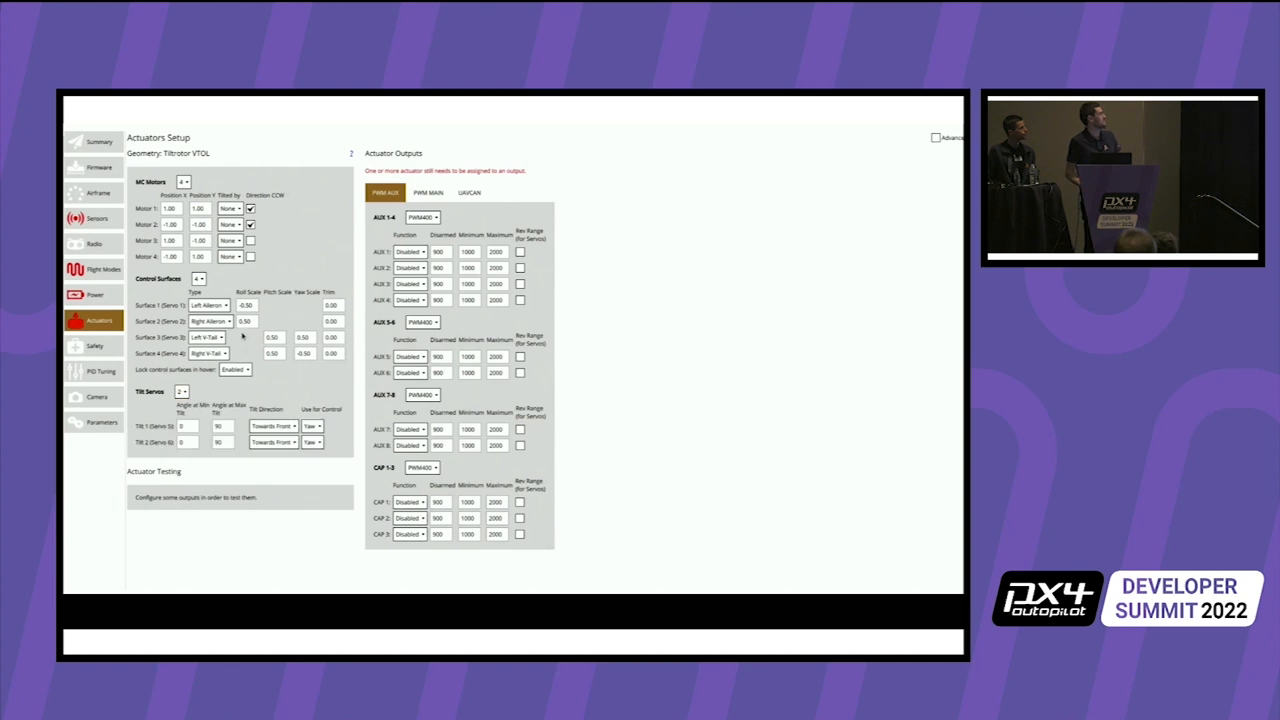
left_click(230, 208)
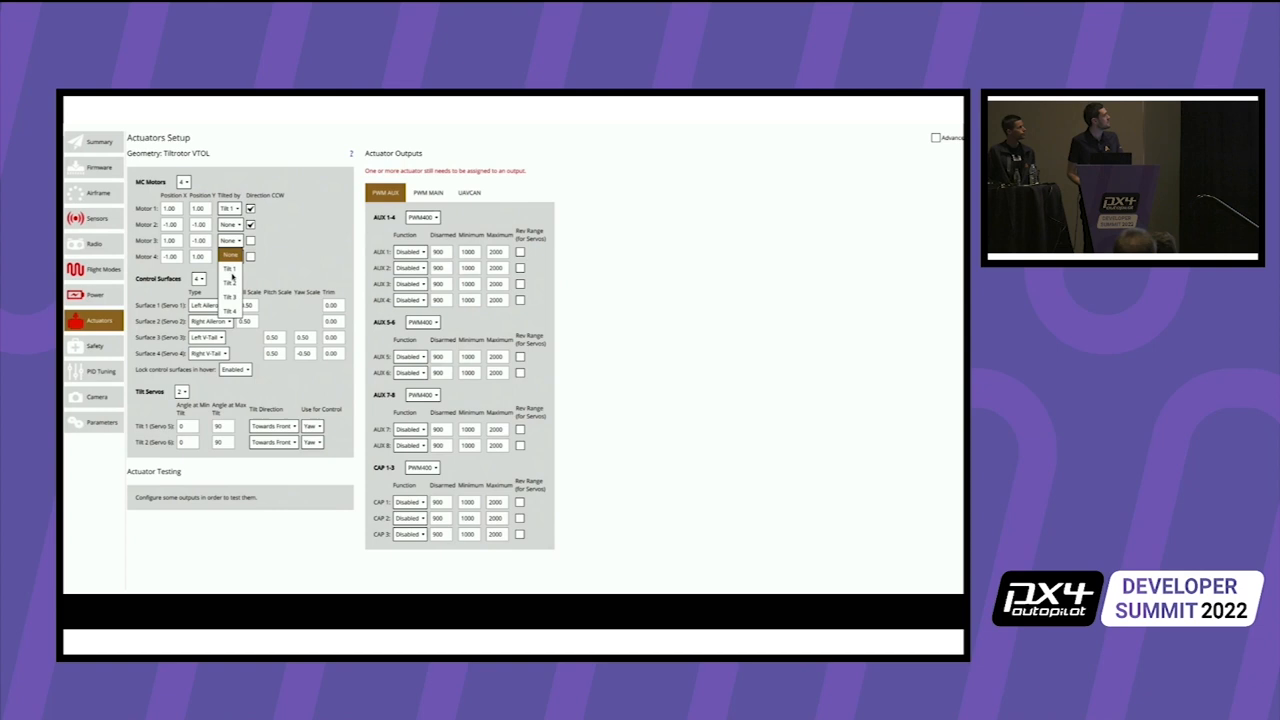
left_click(230, 256)
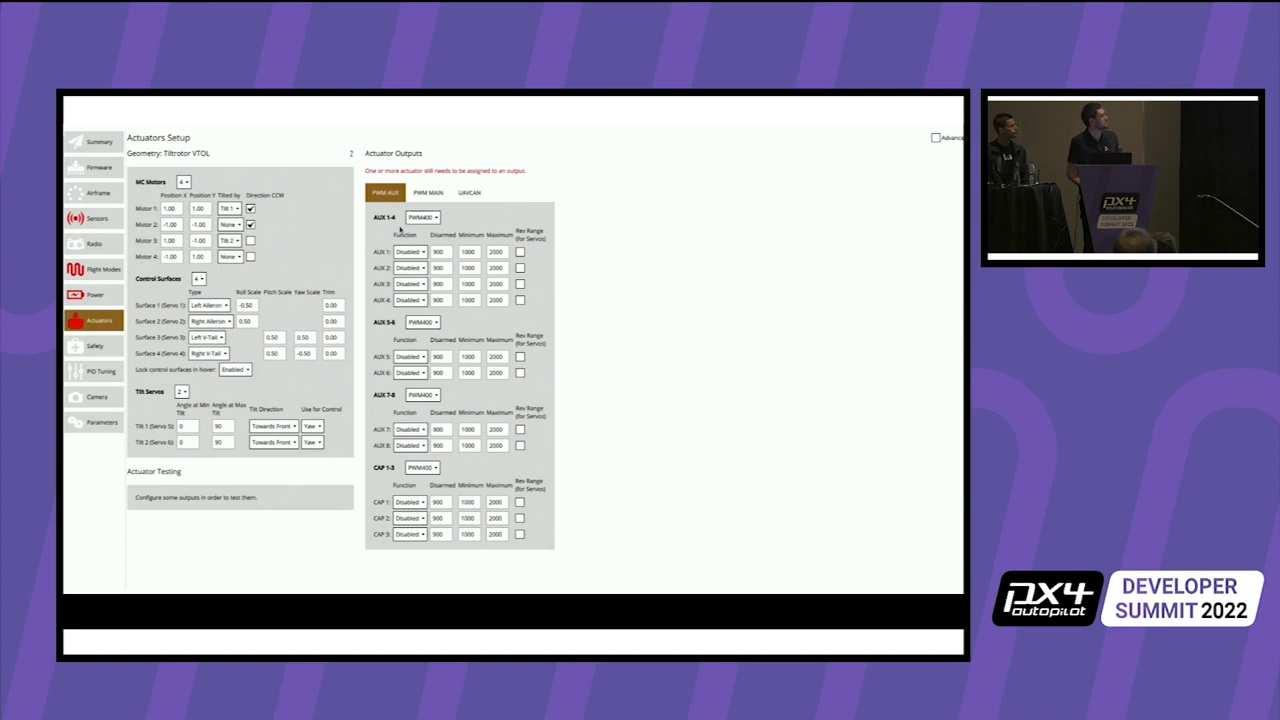
Assign Motors 1–4 to the PWM AUX outputs and set the MAIN 1-2 update rate
left_click(410, 252)
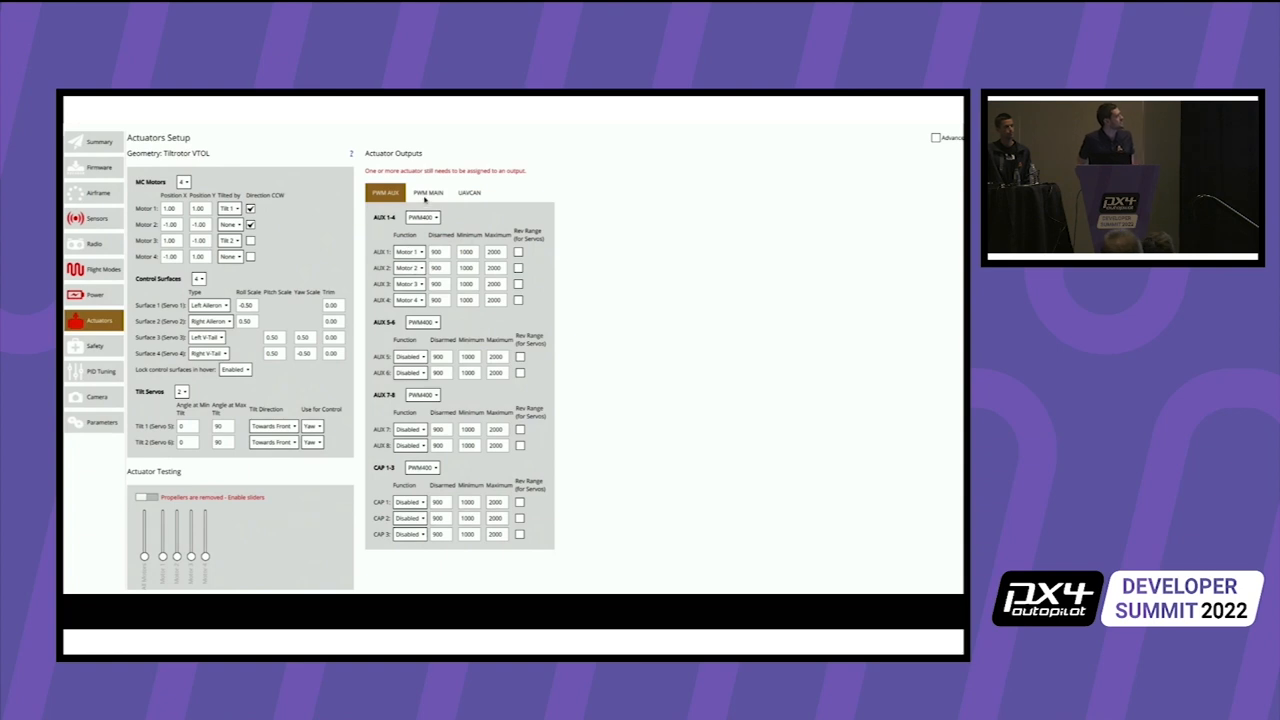
left_click(428, 192)
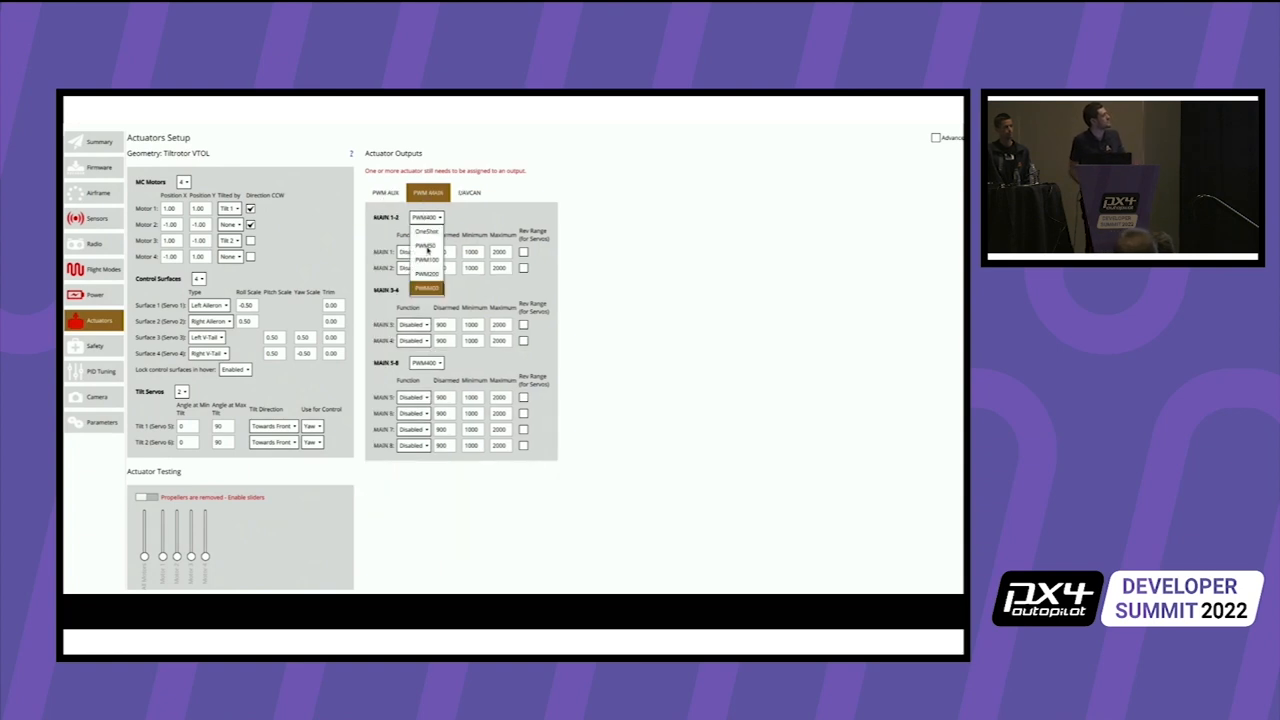
left_click(428, 244)
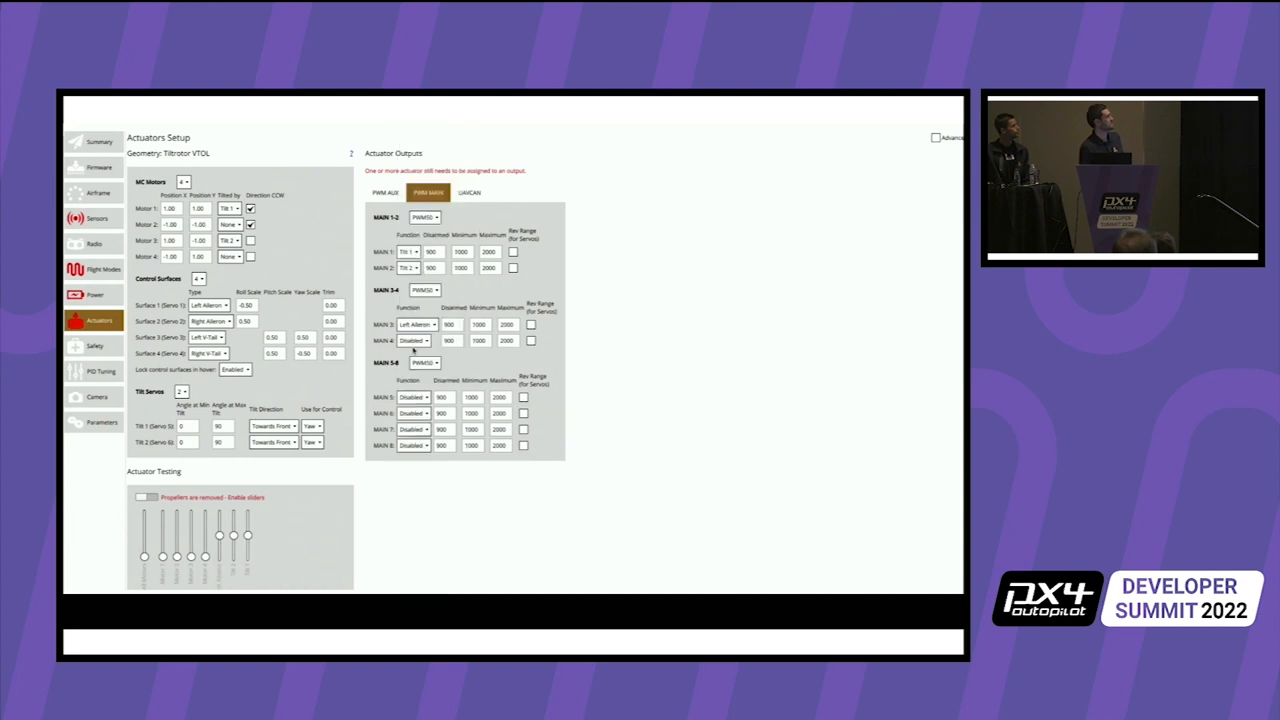
Assign tilt servos, ailerons and A-tails to MAIN 1–6 and edit the Tilt 1 disarmed value
left_click(414, 340)
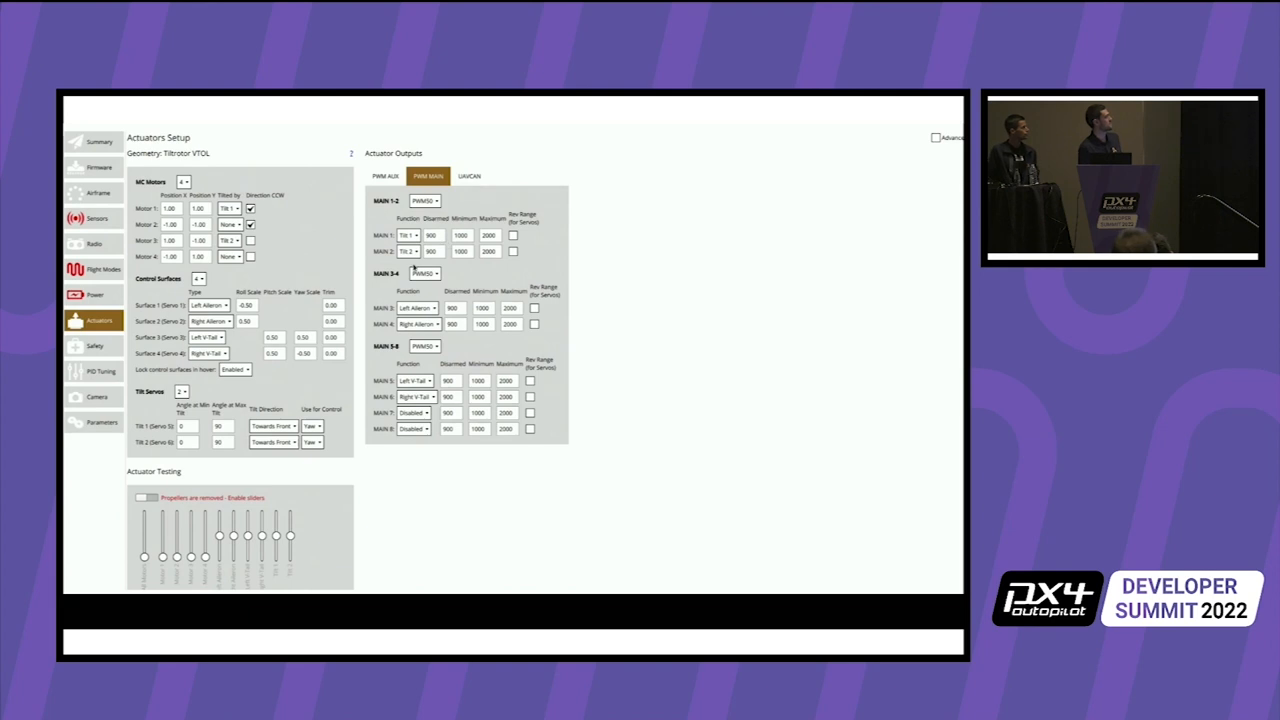
triple_click(430, 236)
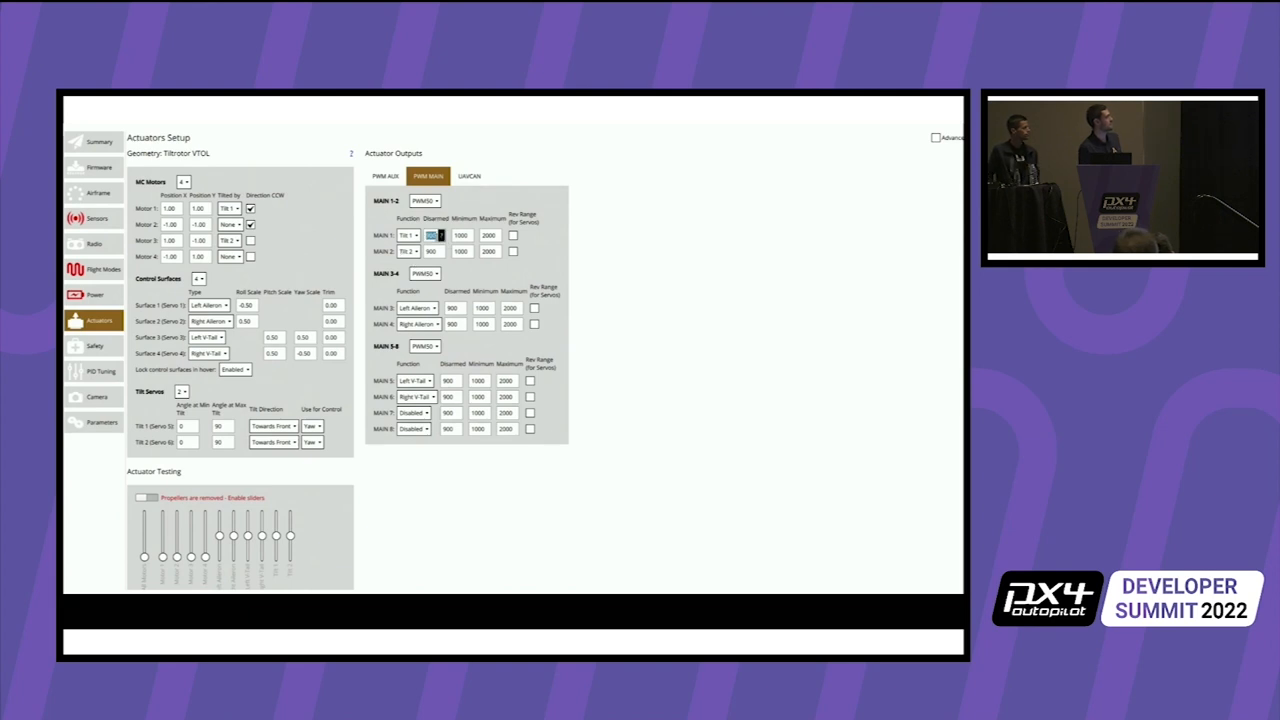
left_click(456, 308)
type("1500")
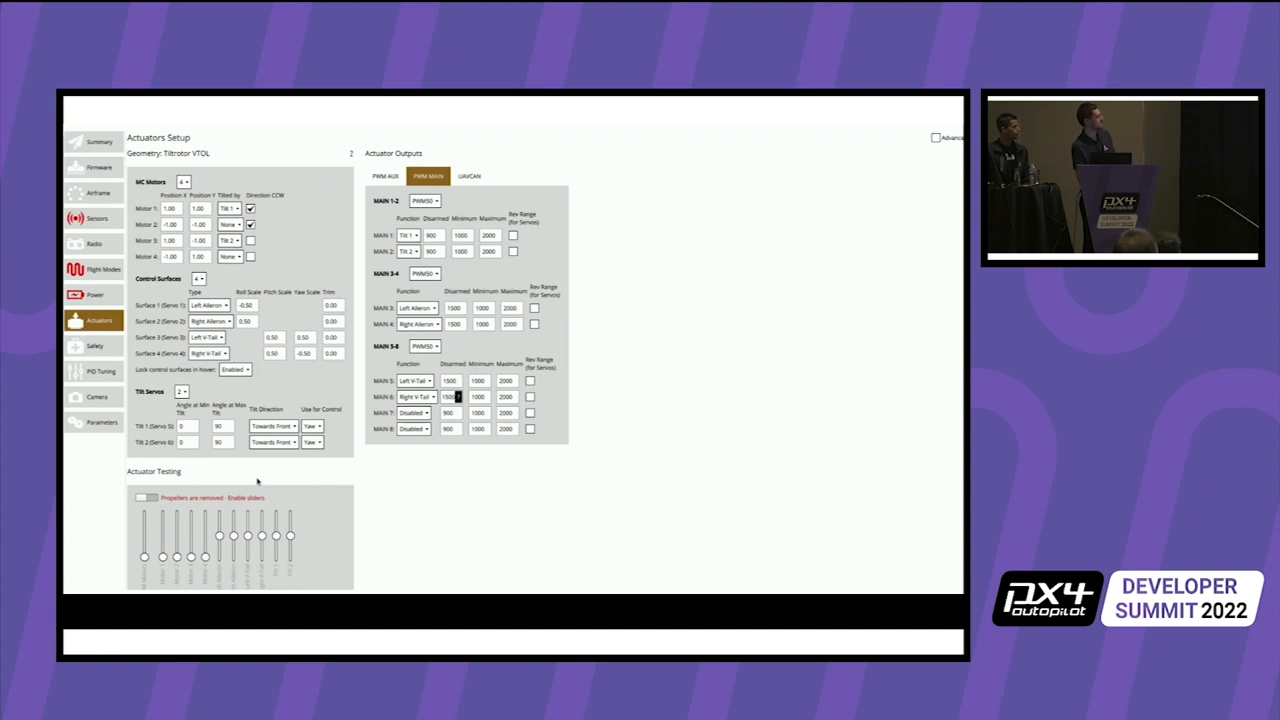
Edit and confirm the Right A-Tail output value, then return to the vehicle setup summary
left_click(144, 496)
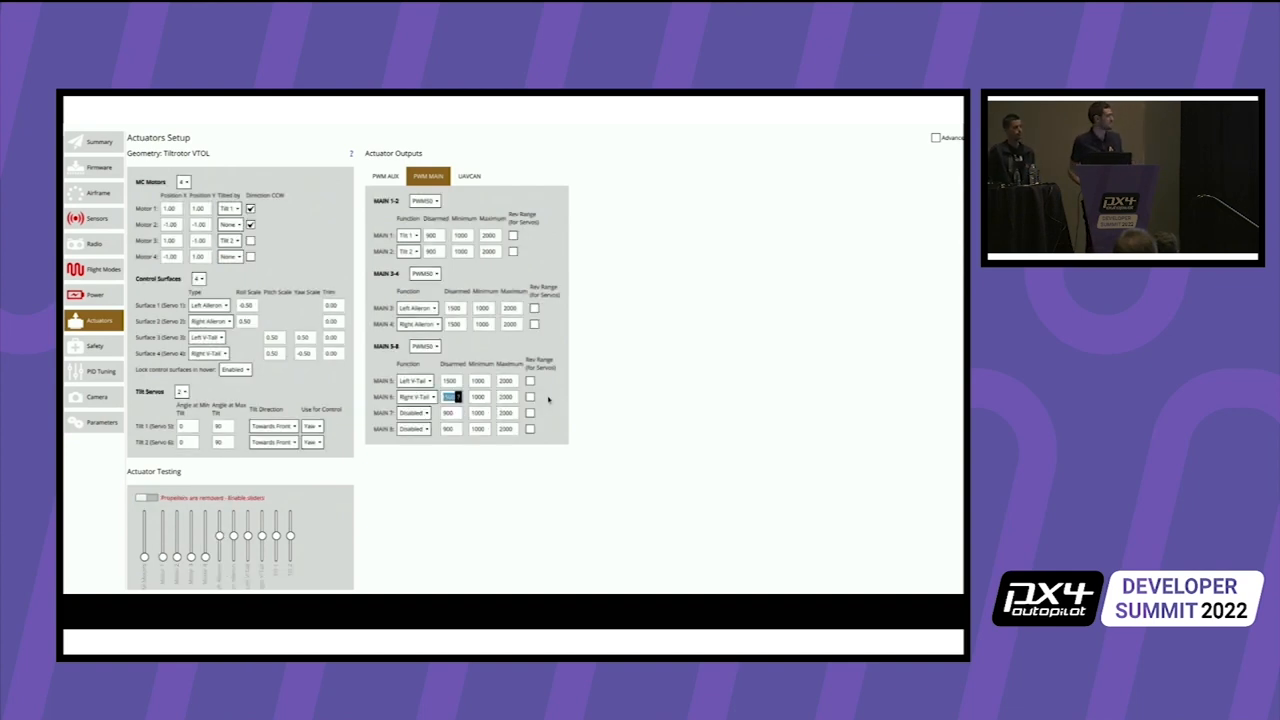
left_click(530, 380)
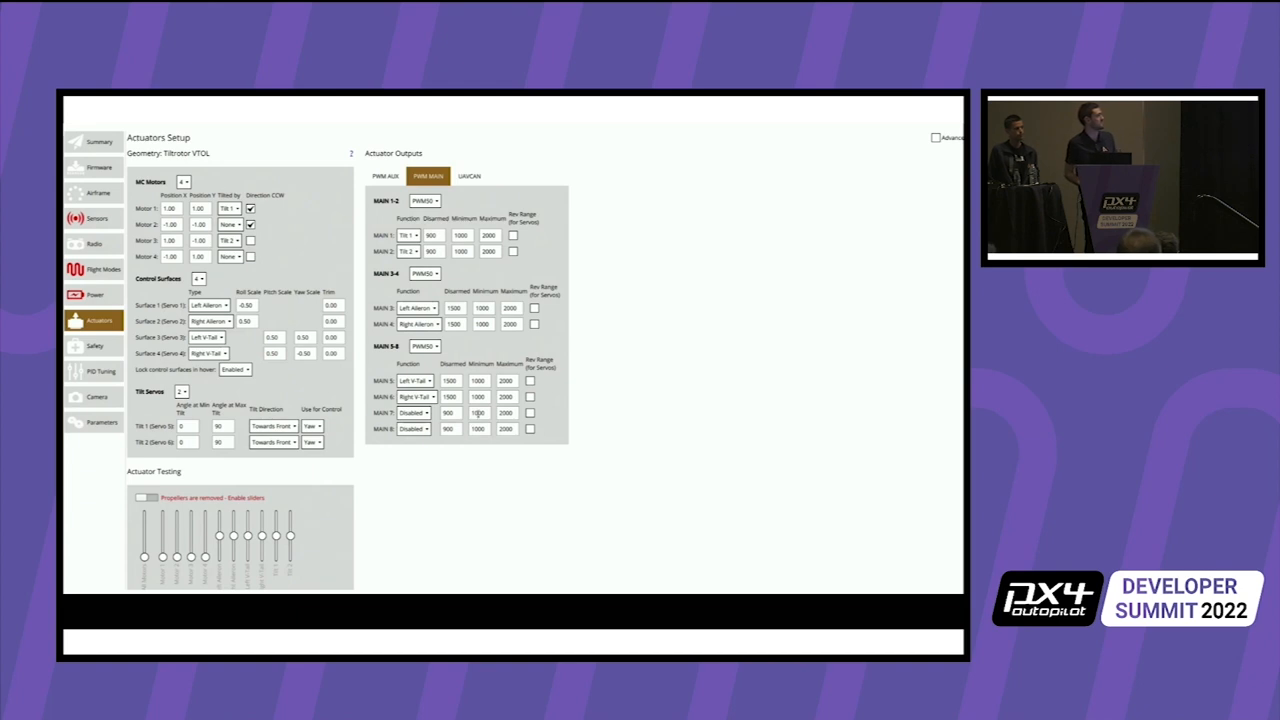
mouse_move(328, 376)
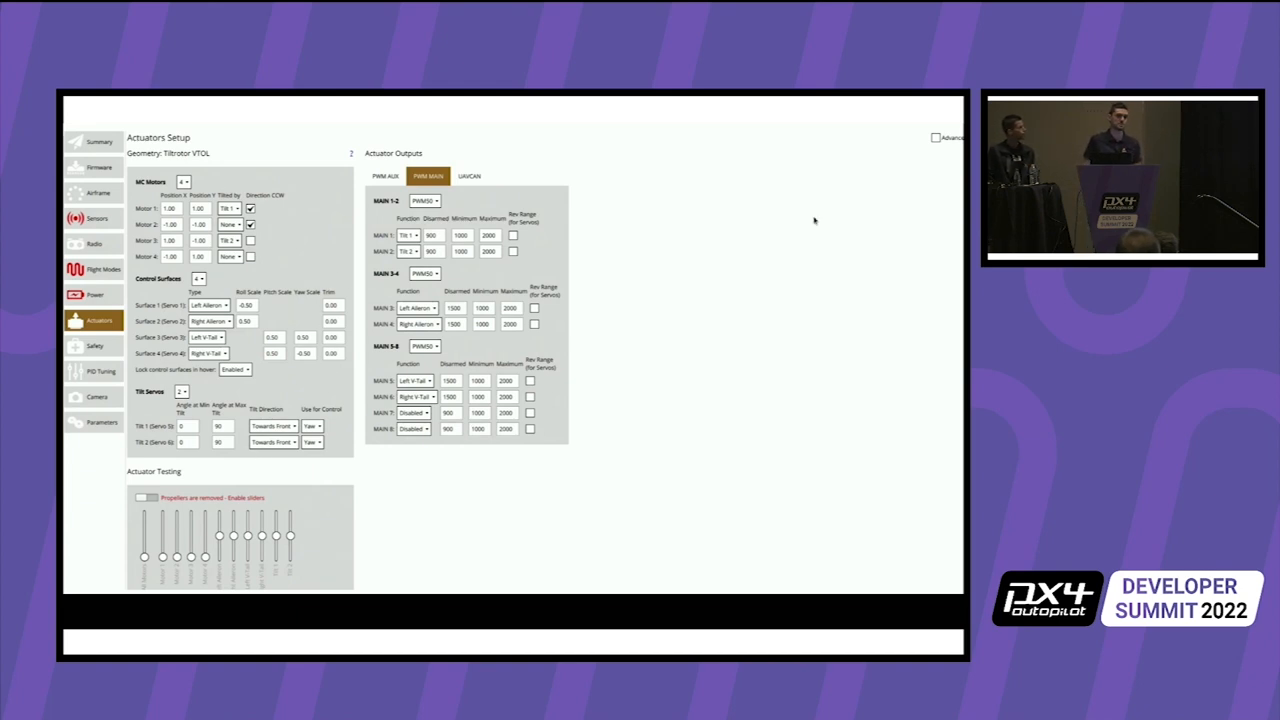
left_click(98, 140)
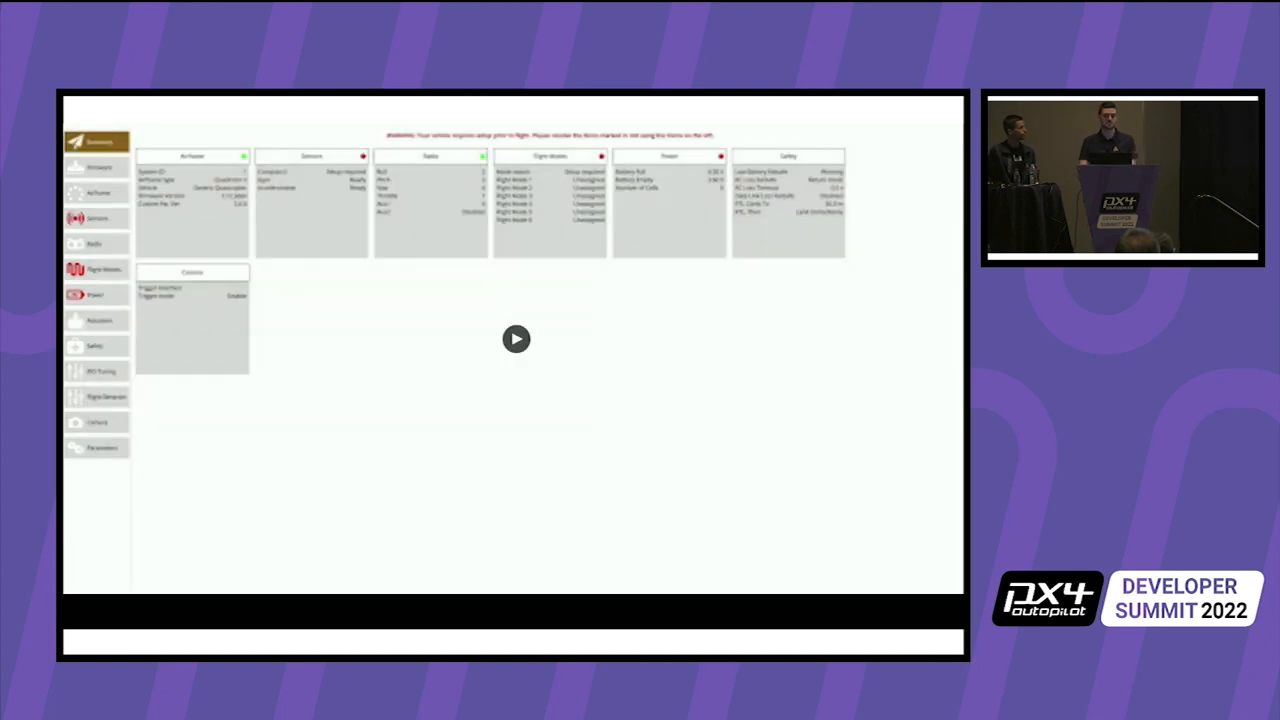